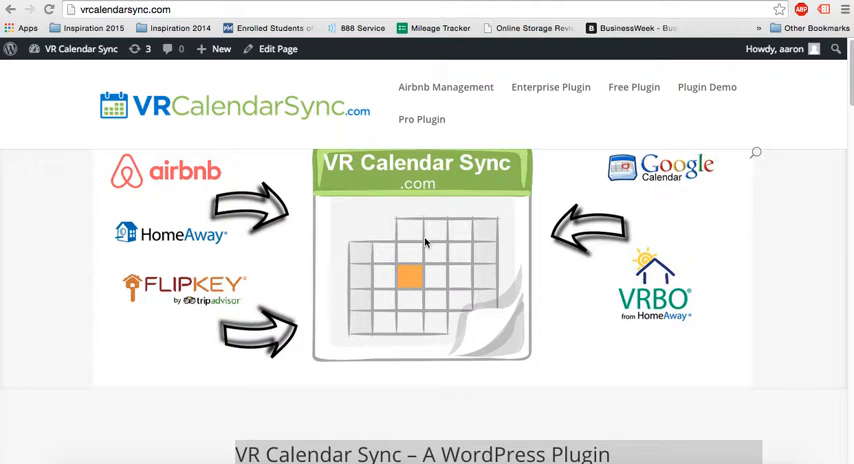
mouse_move(238, 108)
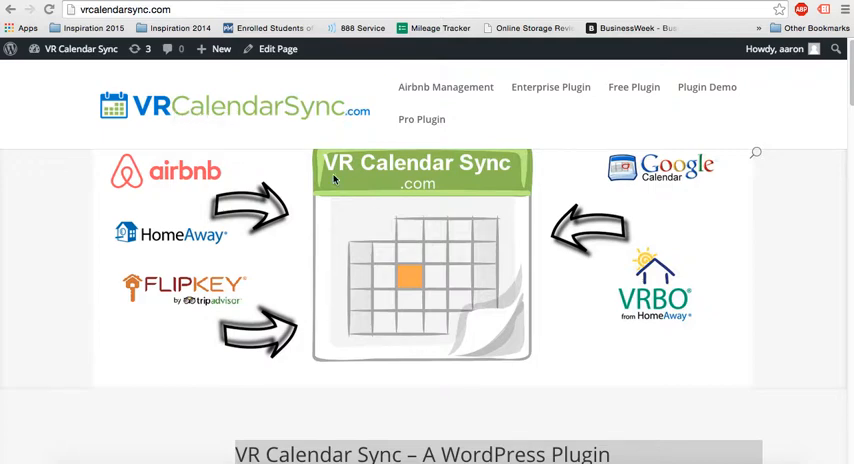
Choose Download Now under FREE in the pricing table and proceed to the $0.00 checkout.
scroll("down", 3)
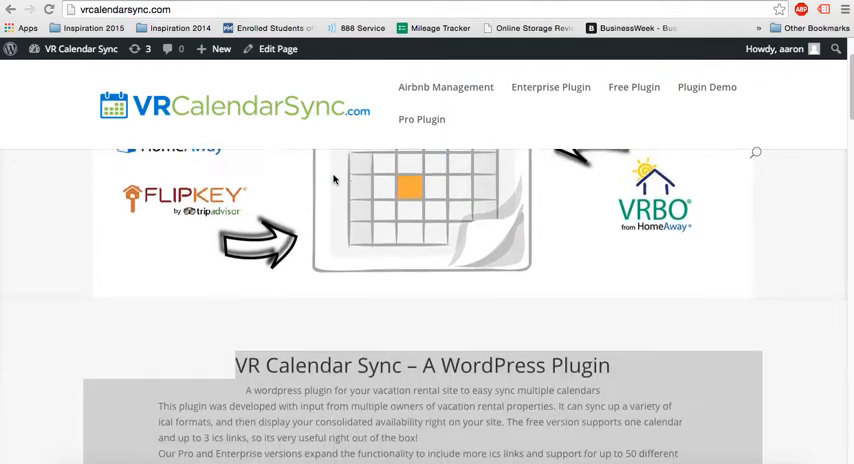
scroll("down", 3)
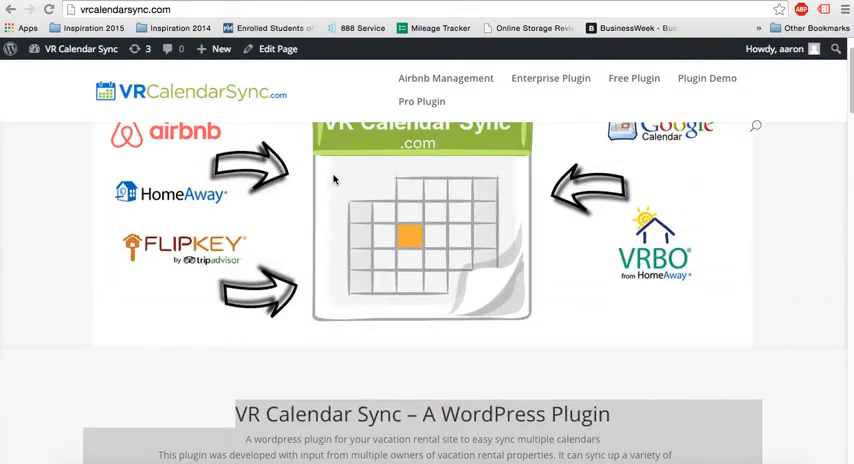
scroll("down", 3)
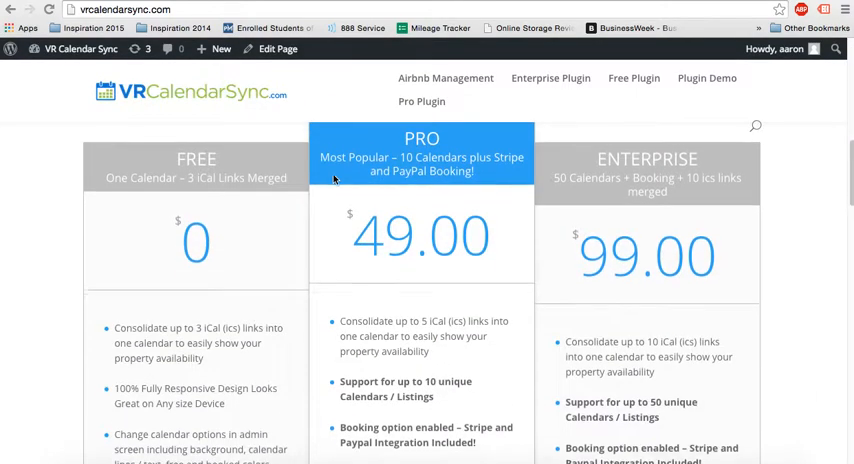
scroll("down", 3)
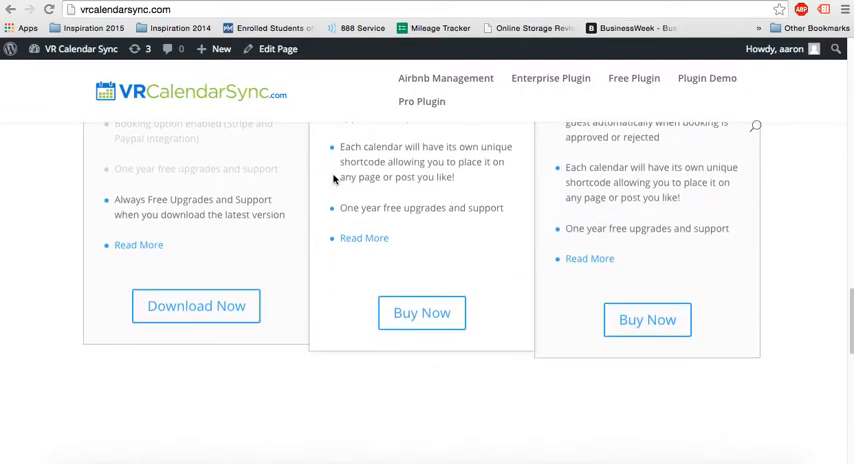
left_click(196, 306)
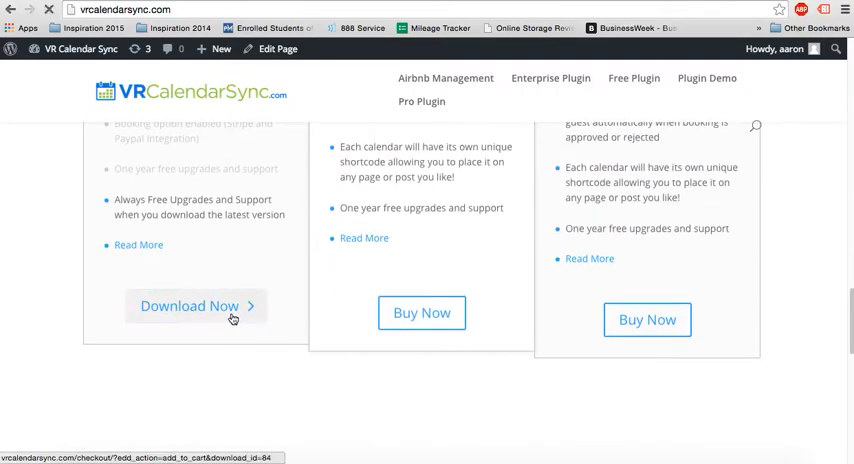
left_click(196, 306)
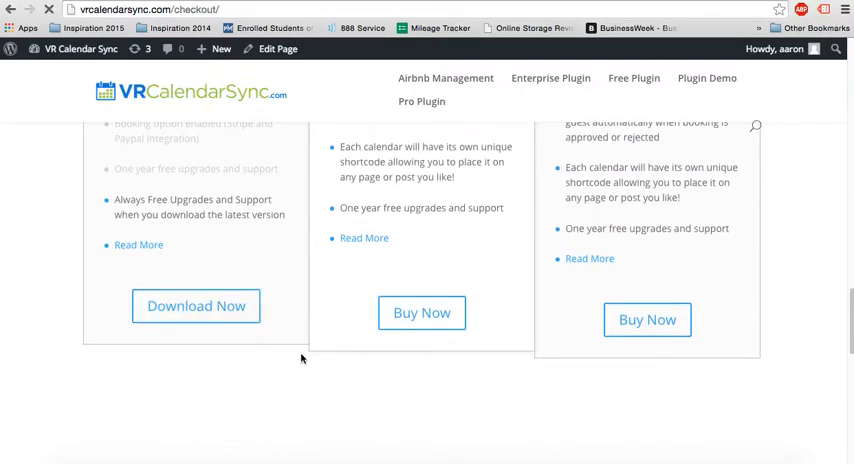
left_click(196, 306)
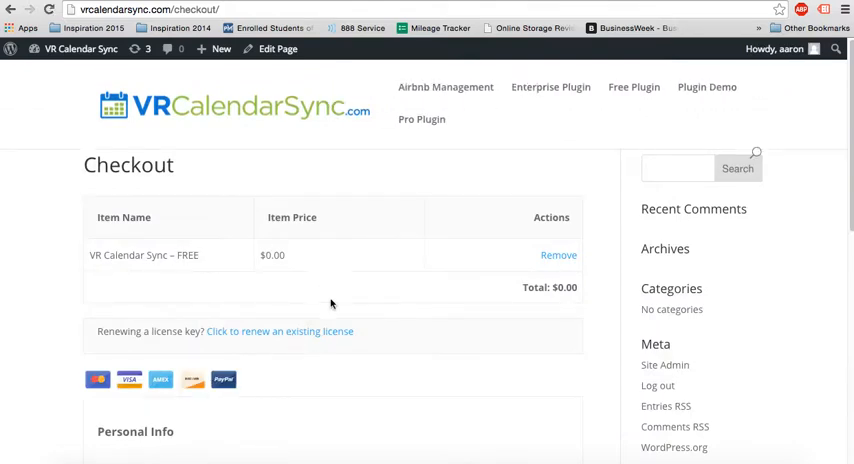
Scroll the VR Calendar dashboard down to the empty My Calendars table.
scroll("down", 3)
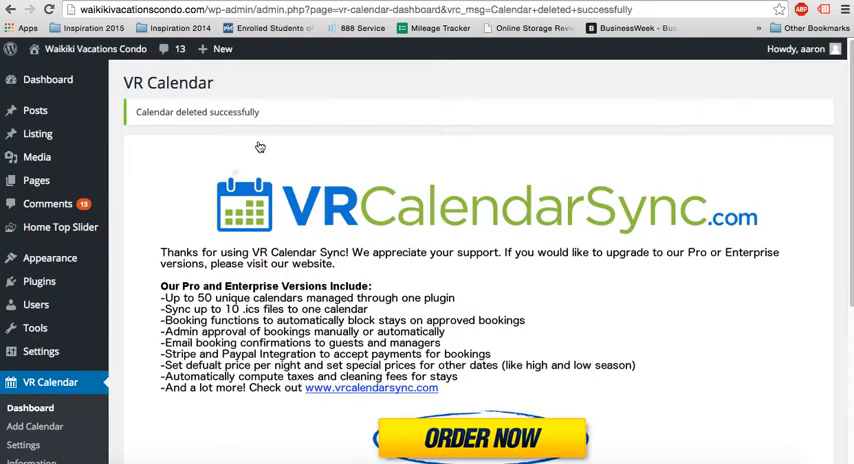
scroll("down", 3)
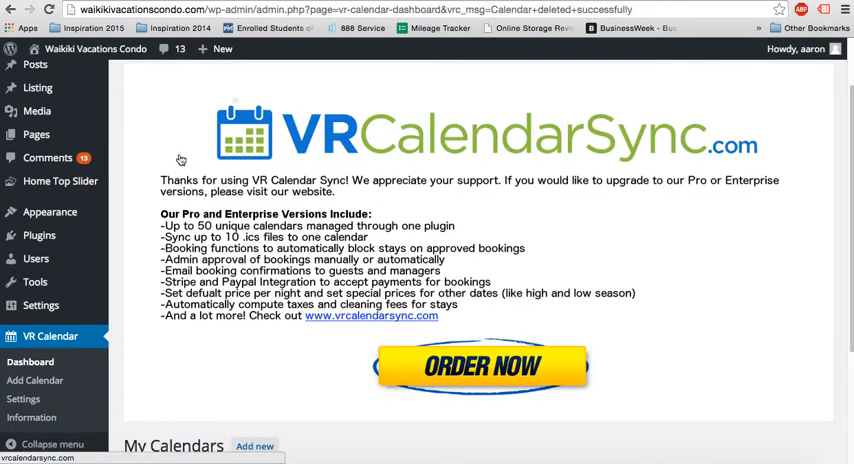
scroll("down", 3)
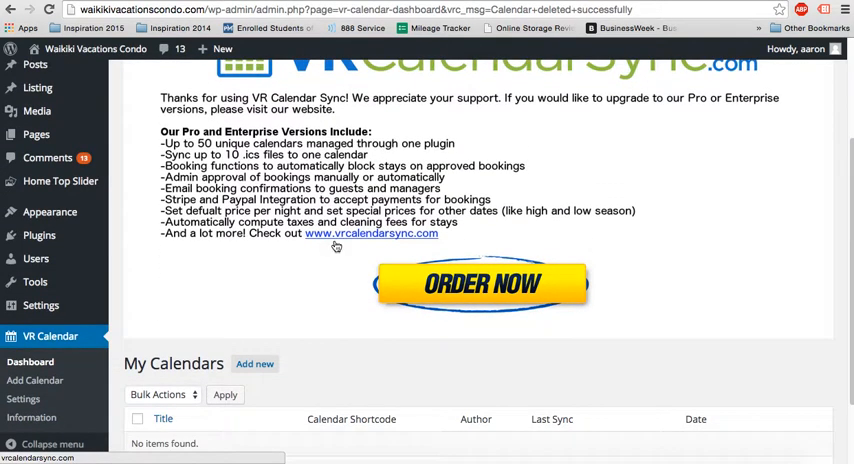
scroll("down", 3)
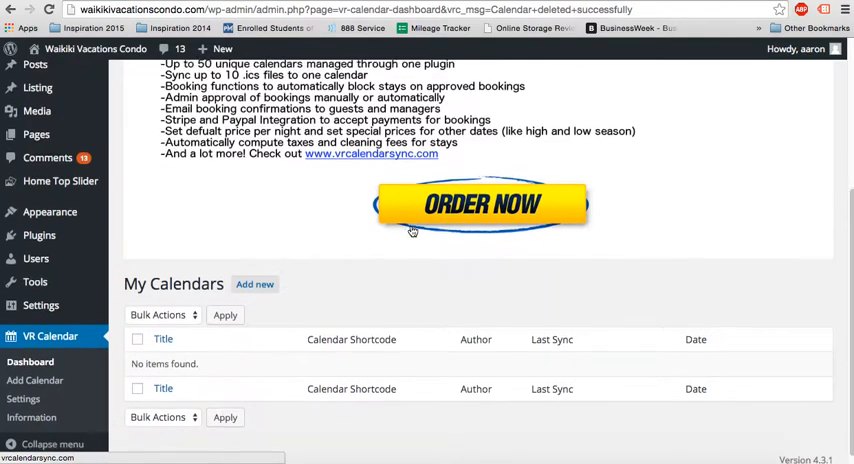
scroll("down", 3)
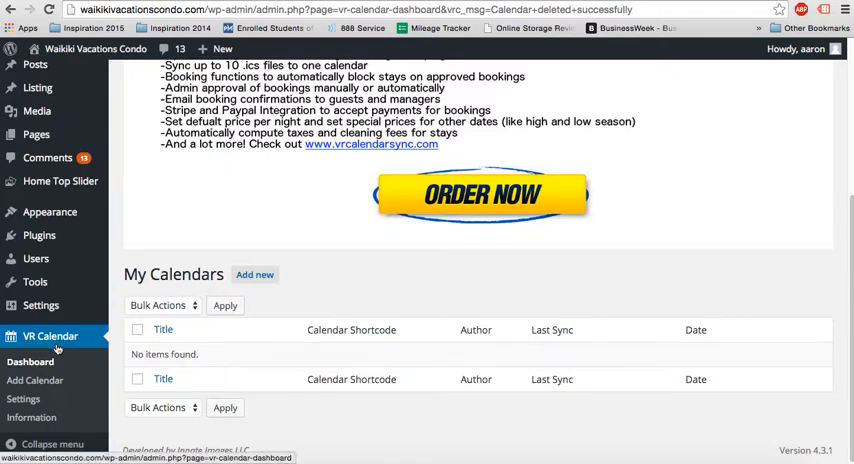
mouse_move(24, 400)
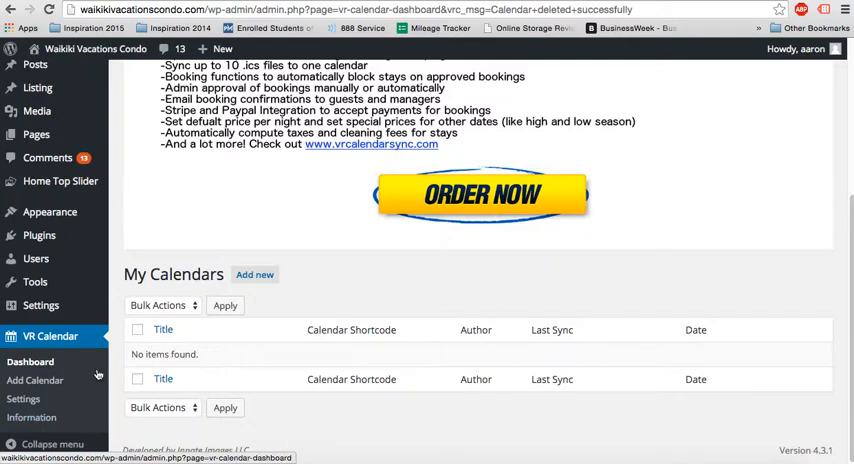
mouse_move(244, 360)
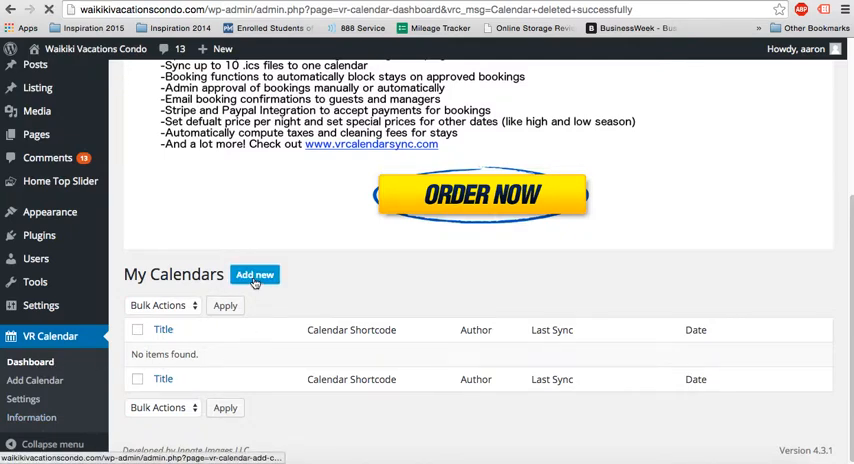
Start a new calendar named Test Cal and dismiss the free-version link limit warning.
left_click(254, 274)
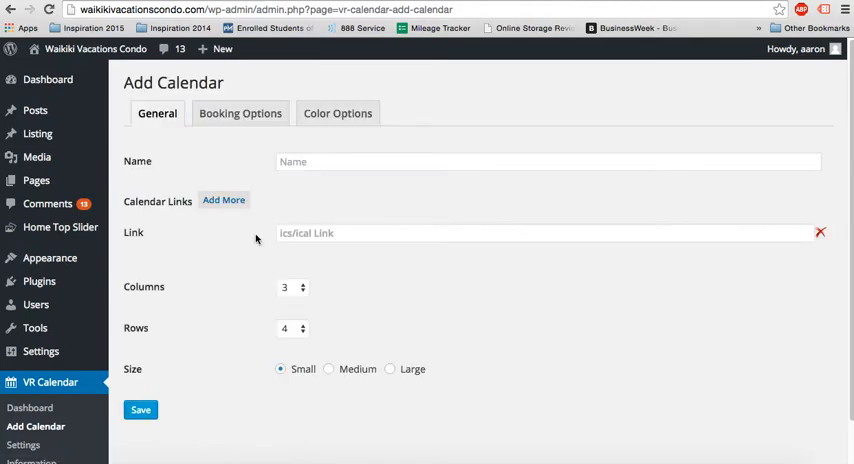
left_click(548, 160)
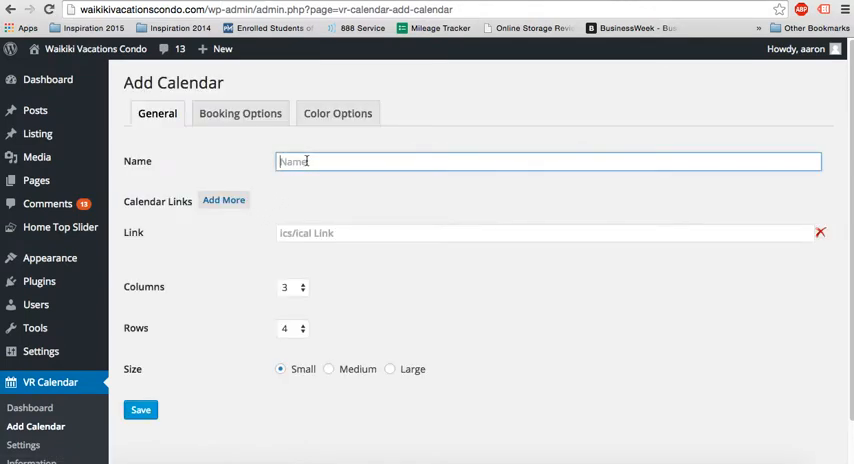
type("Test Cal")
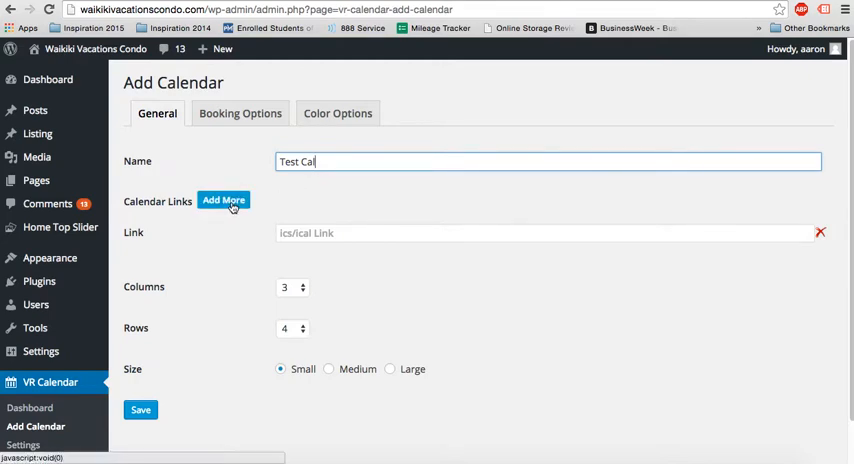
left_click(224, 200)
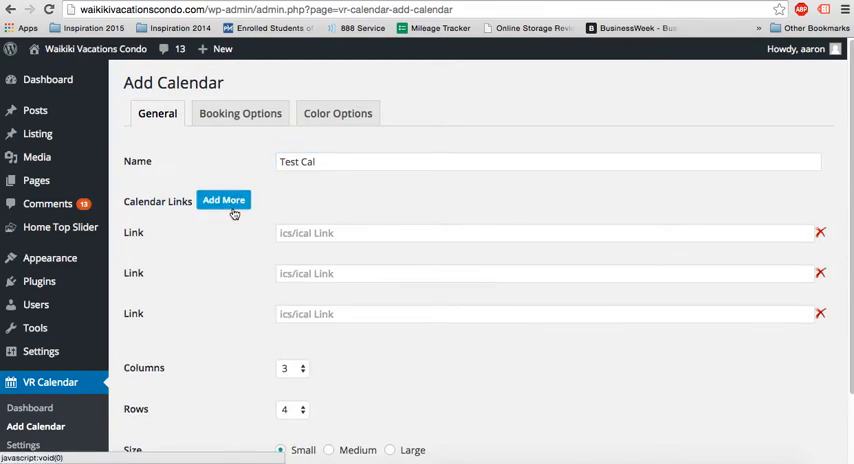
left_click(224, 200)
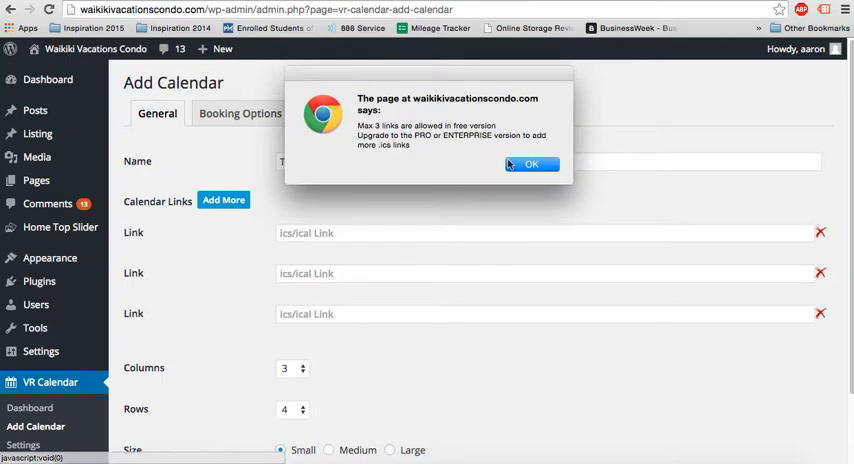
left_click(532, 164)
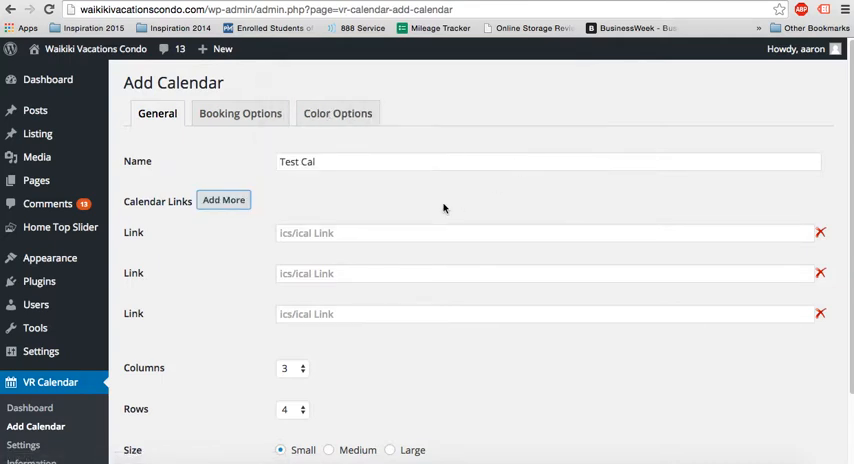
Paste the VRBO iCal link, set Rows to 2 and save Test Cal.
type("ht")
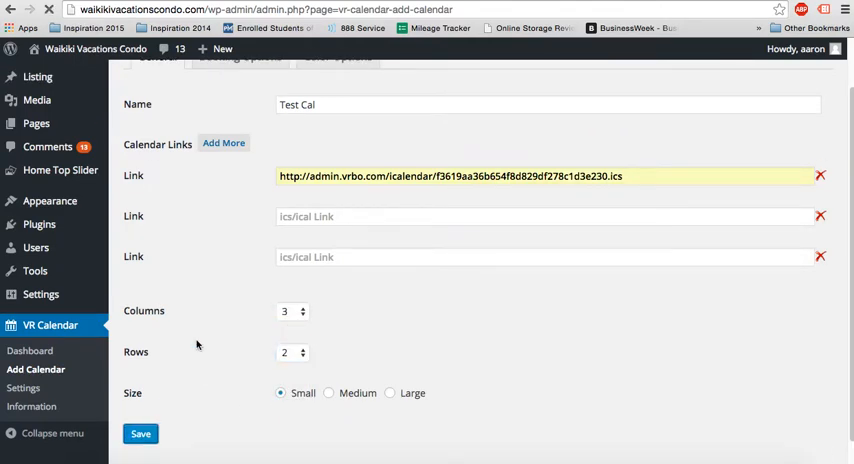
left_click(140, 432)
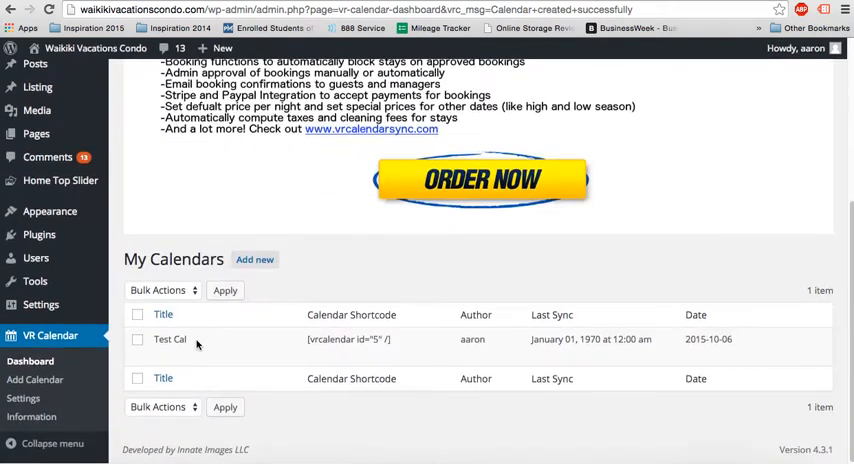
mouse_move(170, 340)
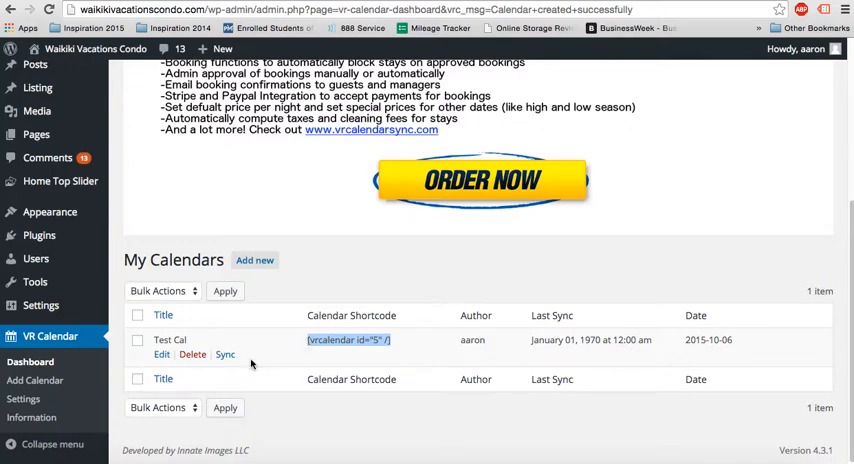
Sync Test Cal so My Calendars shows Last Sync October 06, 2015 at 08:20 am.
left_click(224, 356)
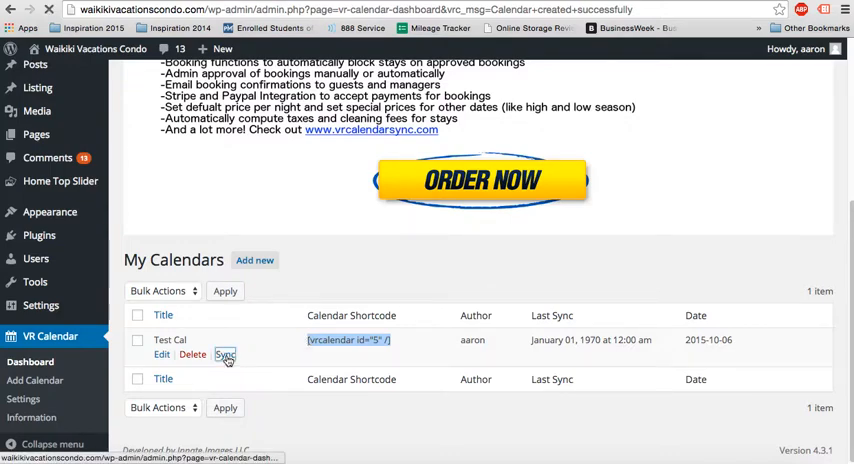
left_click(224, 356)
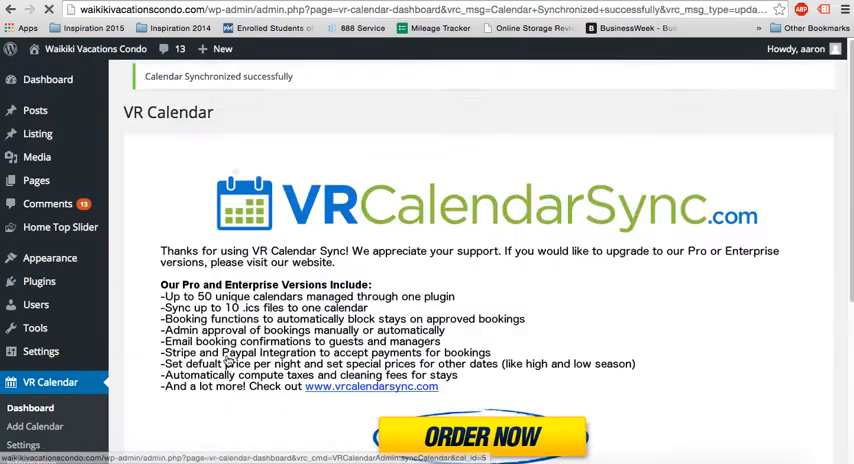
scroll("down", 3)
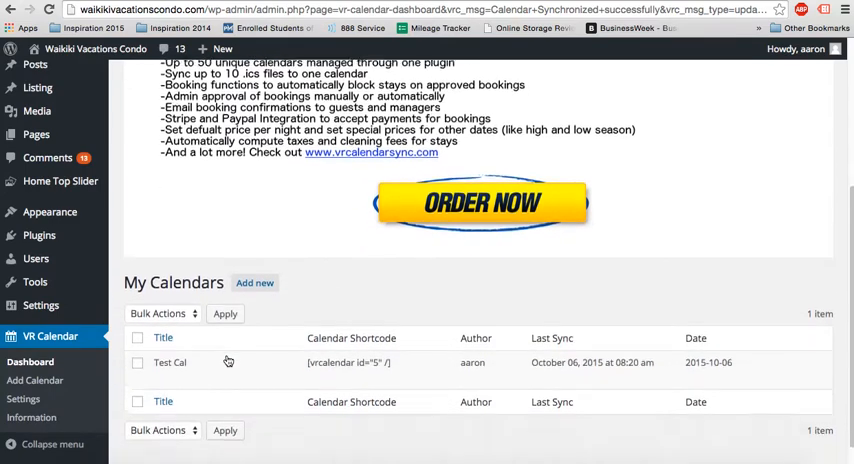
scroll("down", 3)
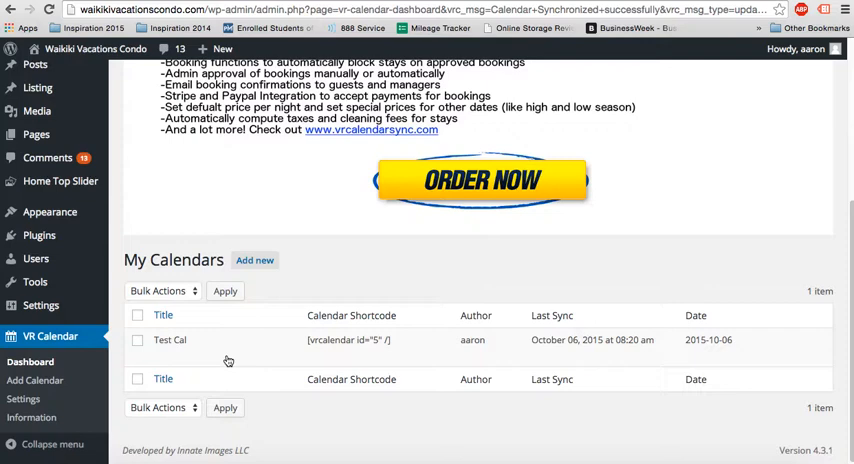
left_click(22, 400)
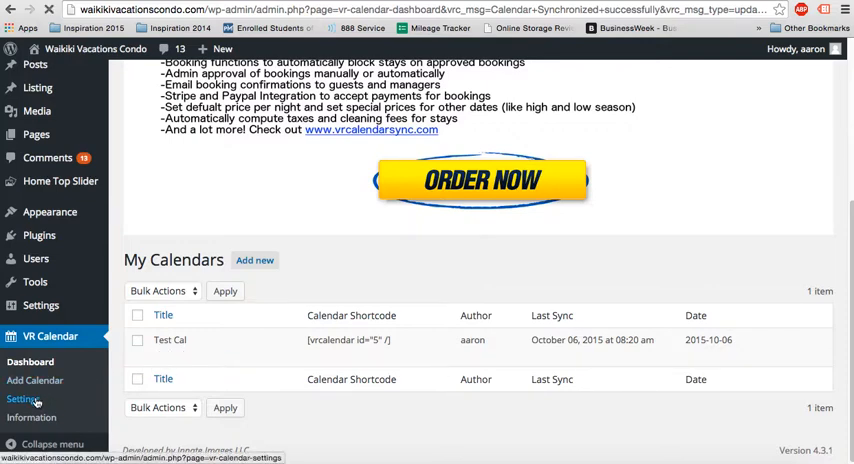
Review the Auto Sync frequency choices and keep Daily selected.
left_click(24, 400)
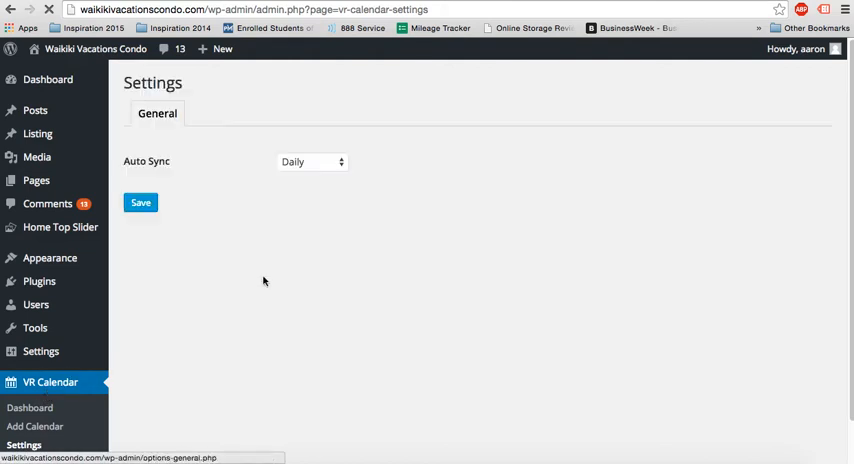
mouse_move(320, 184)
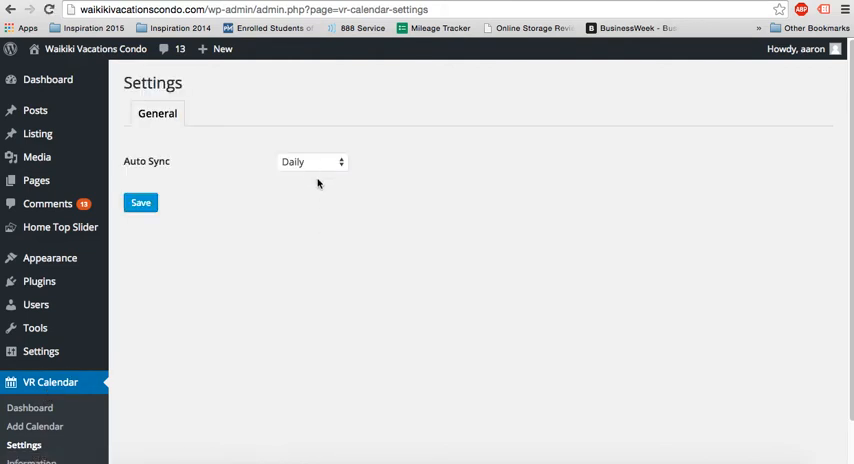
left_click(312, 160)
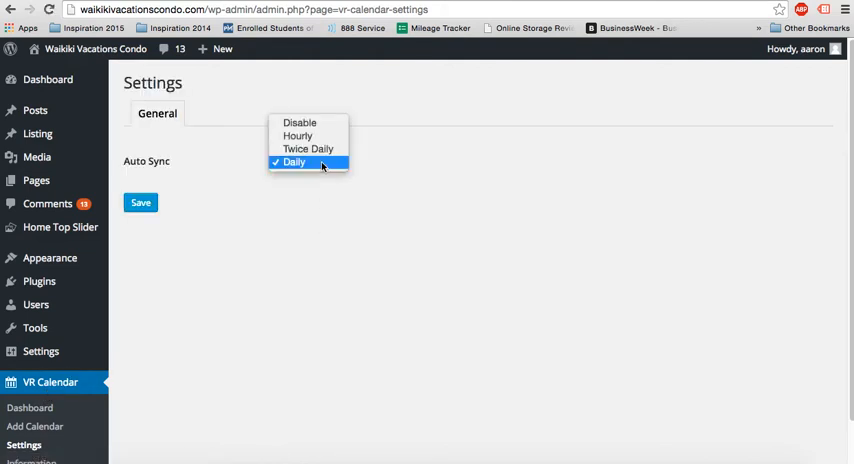
mouse_move(300, 122)
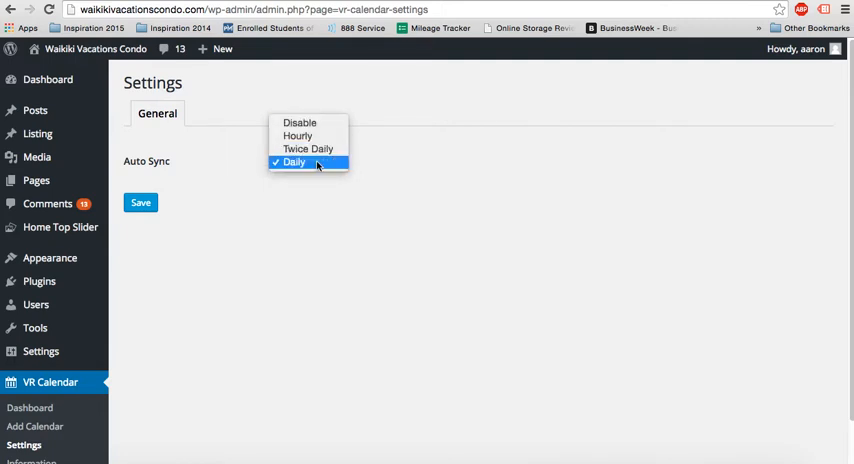
left_click(292, 162)
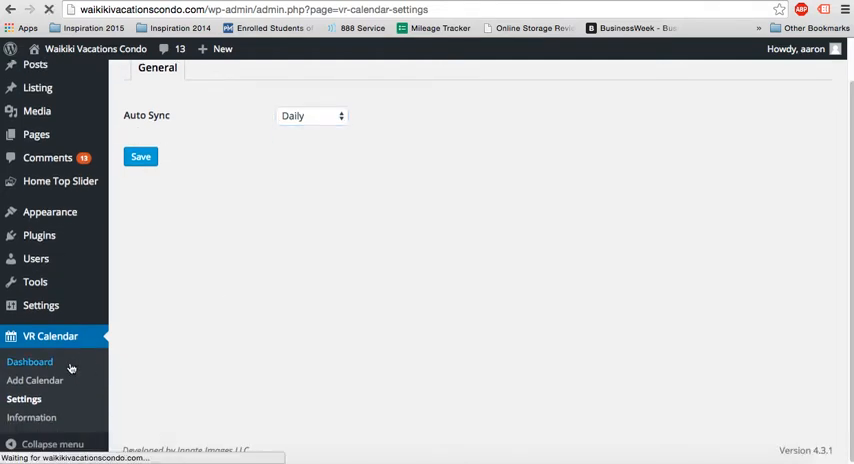
Copy Test Cal's shortcode, change the listing's vrcalendar id from 4 to 5 and update it.
left_click(30, 360)
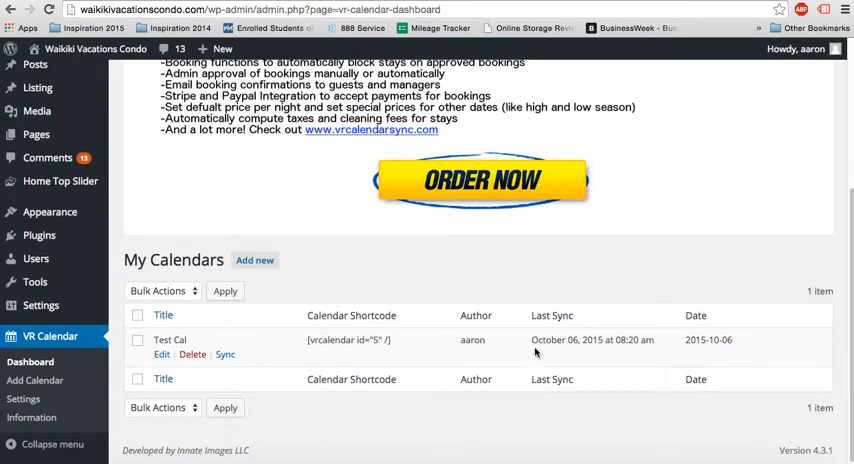
mouse_move(412, 356)
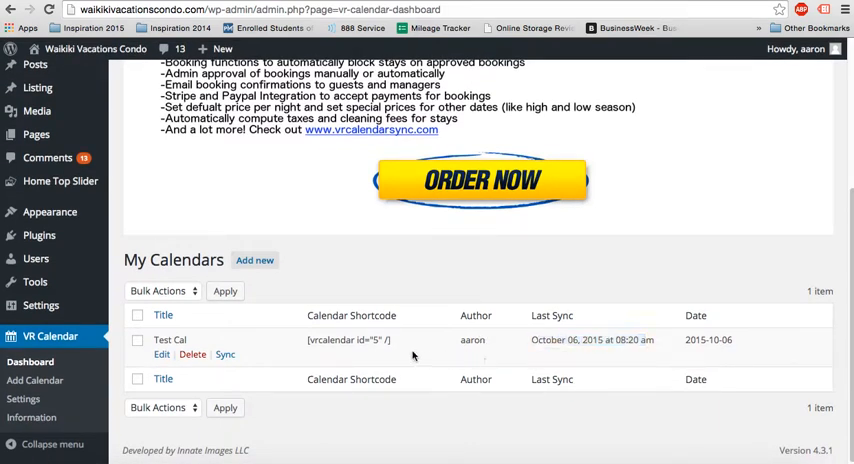
double_click(348, 340)
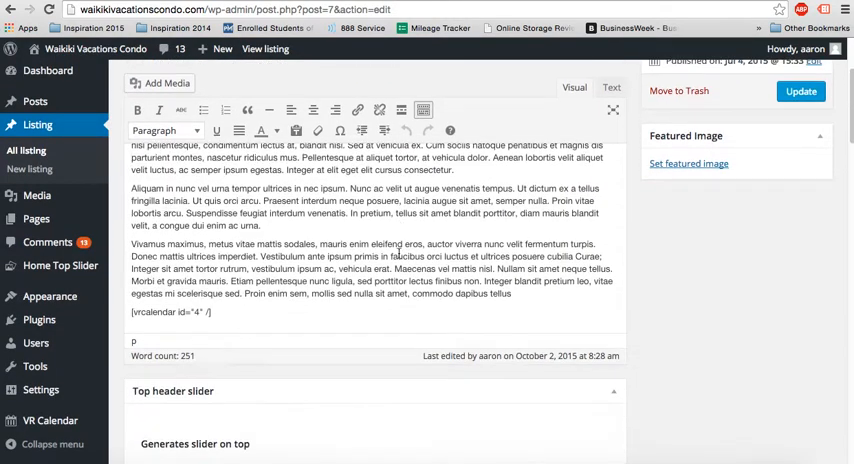
double_click(168, 312)
type("5")
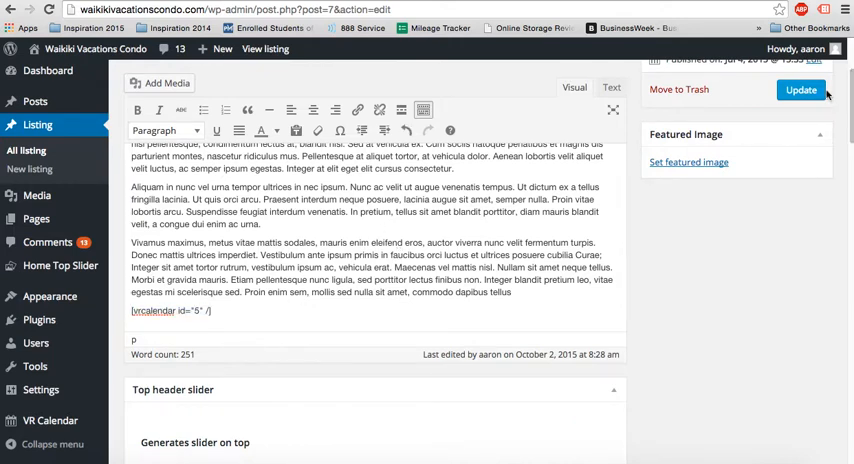
left_click(800, 90)
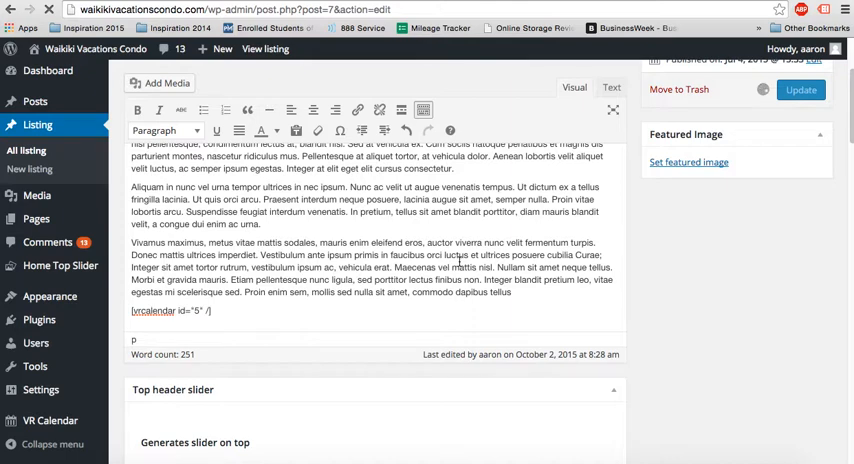
left_click(800, 88)
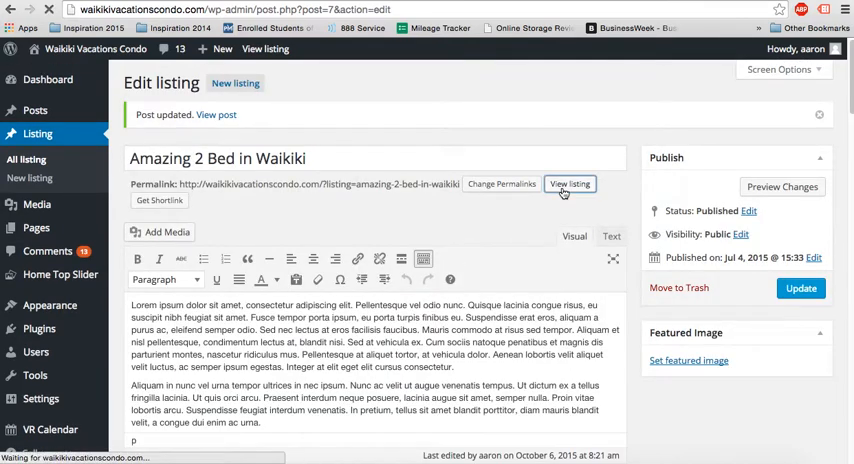
View the published Waikiki listing and scroll down to its availability calendar.
left_click(570, 184)
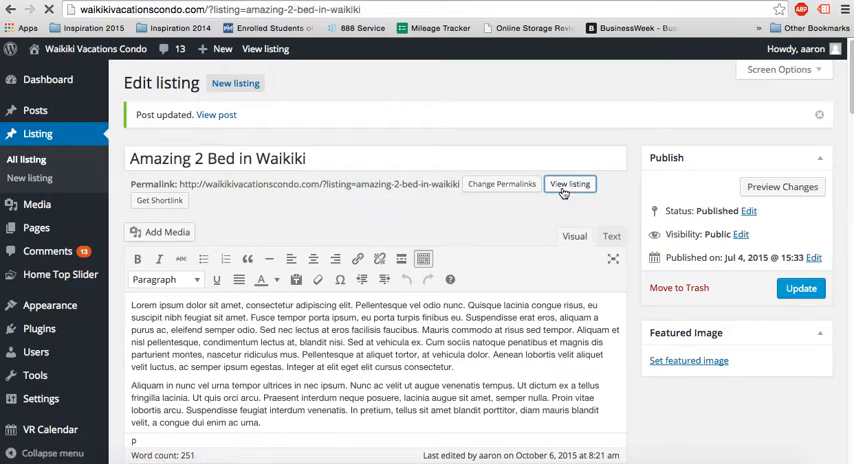
left_click(568, 184)
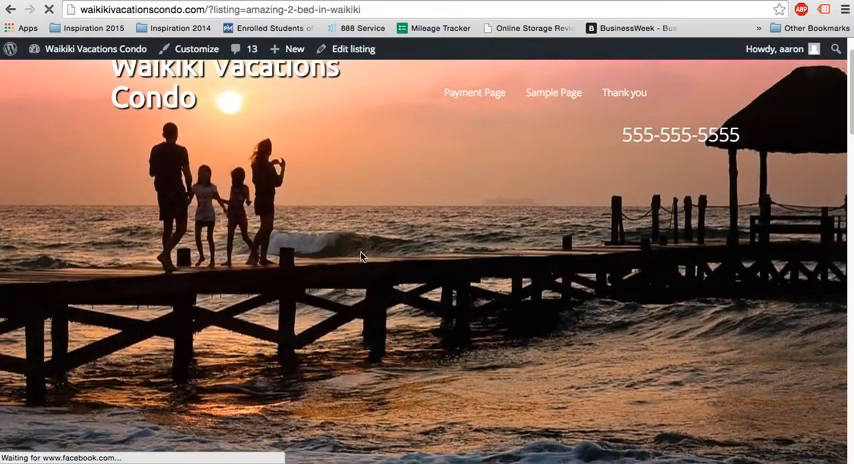
scroll("down", 3)
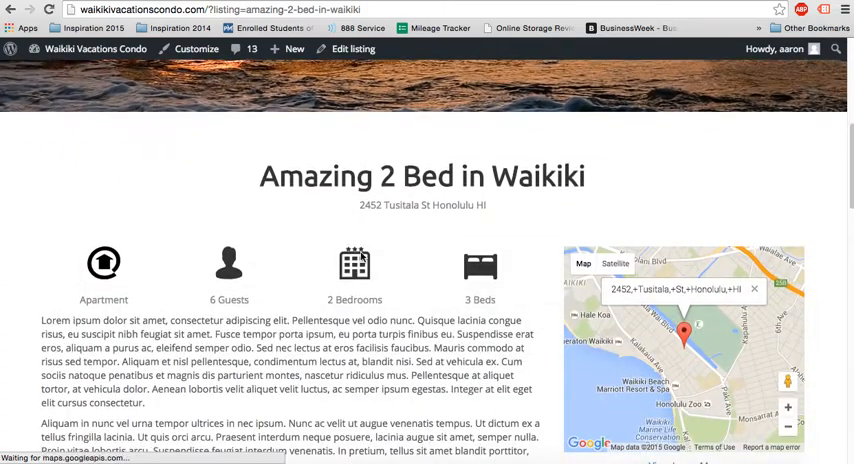
scroll("down", 3)
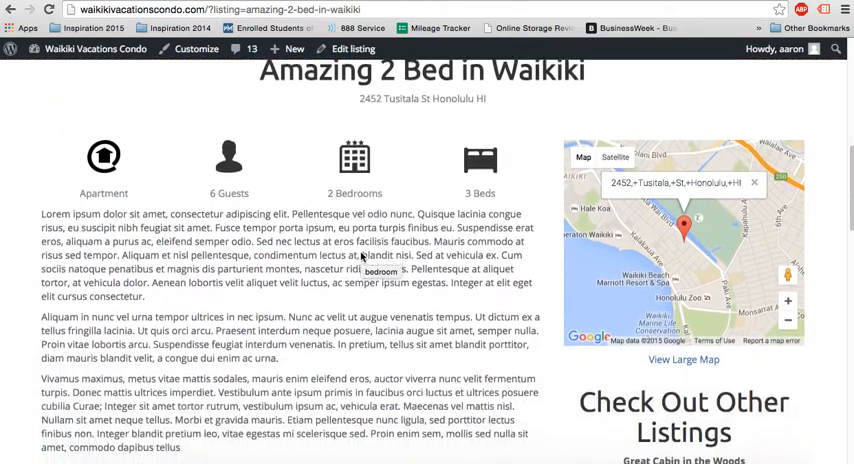
scroll("down", 3)
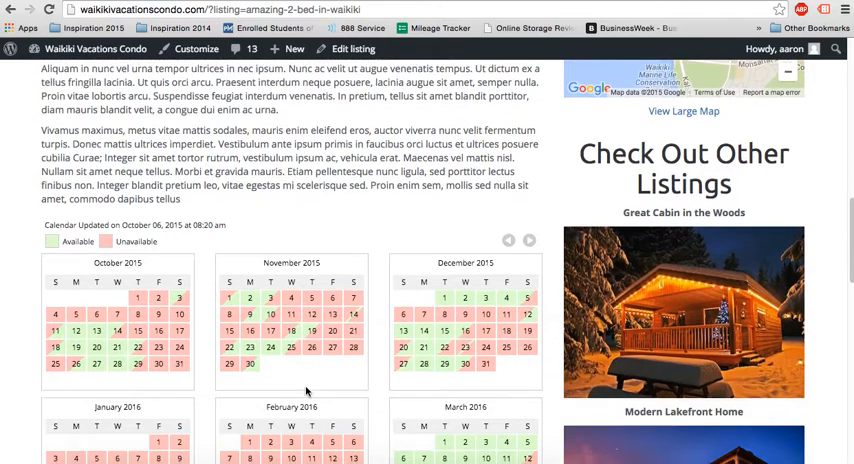
scroll("down", 3)
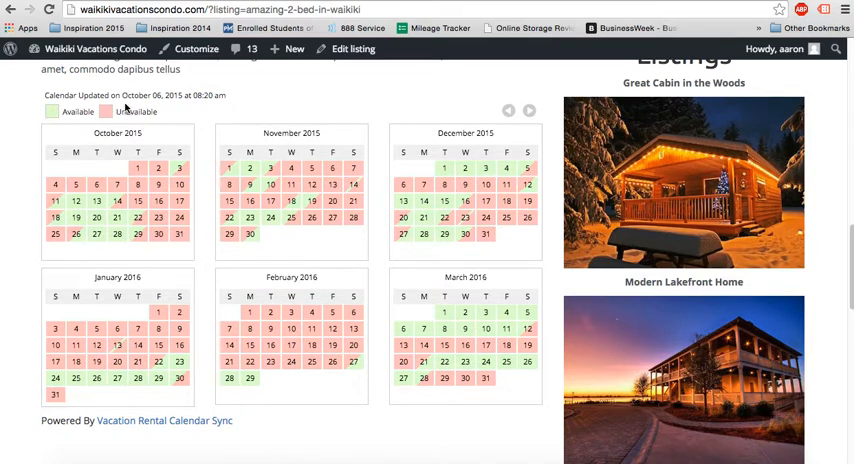
mouse_move(528, 100)
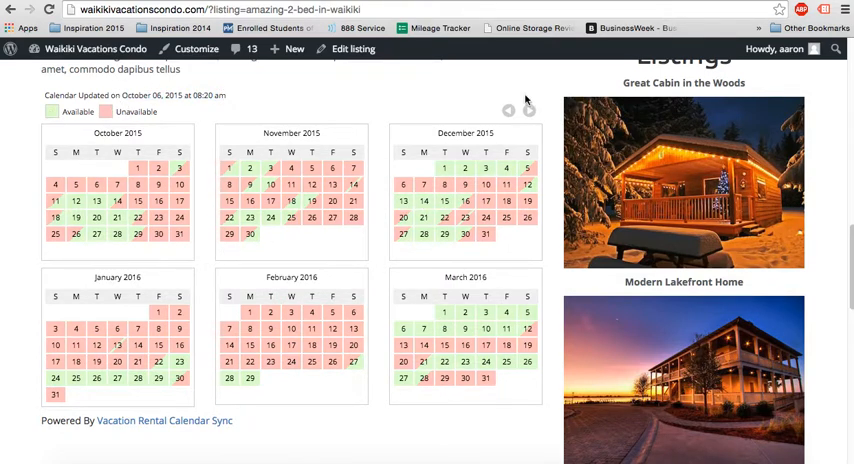
Browse later and earlier months with the calendar's next/previous arrows.
left_click(528, 110)
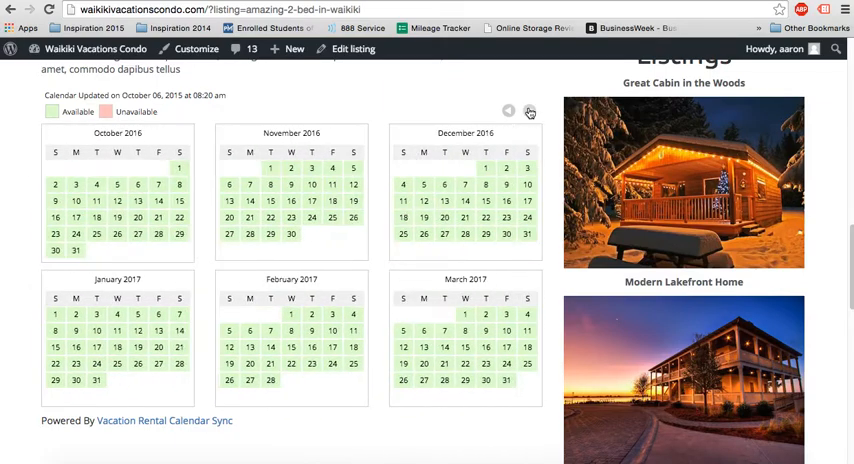
left_click(508, 110)
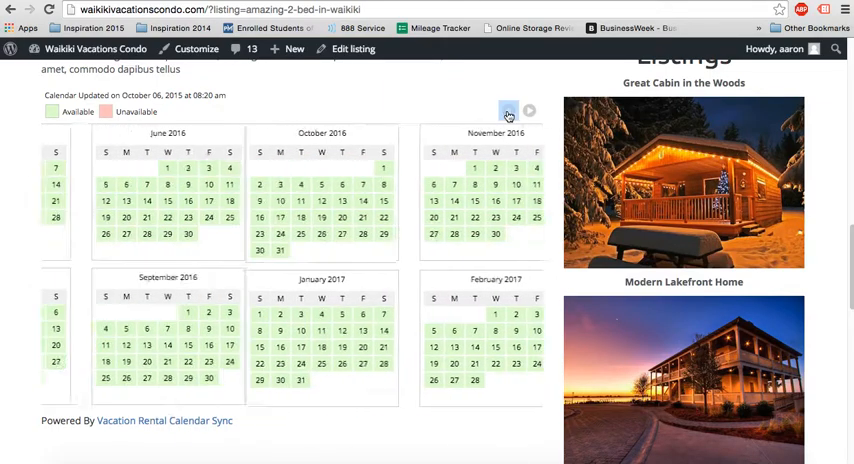
left_click(508, 112)
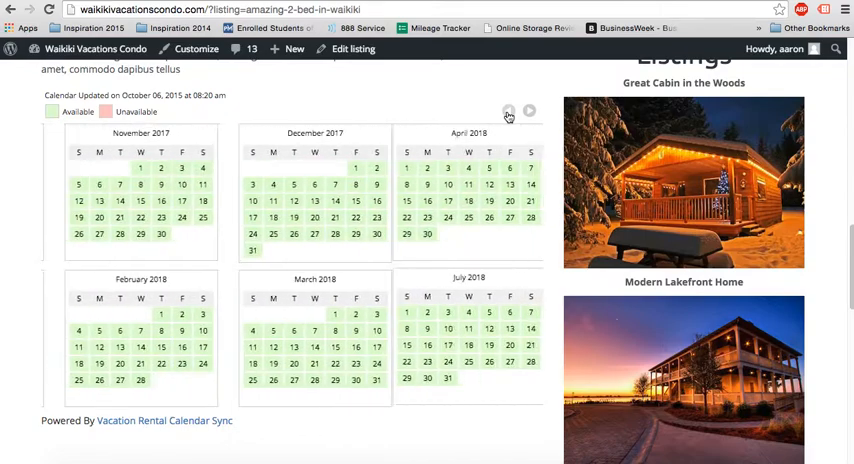
left_click(508, 110)
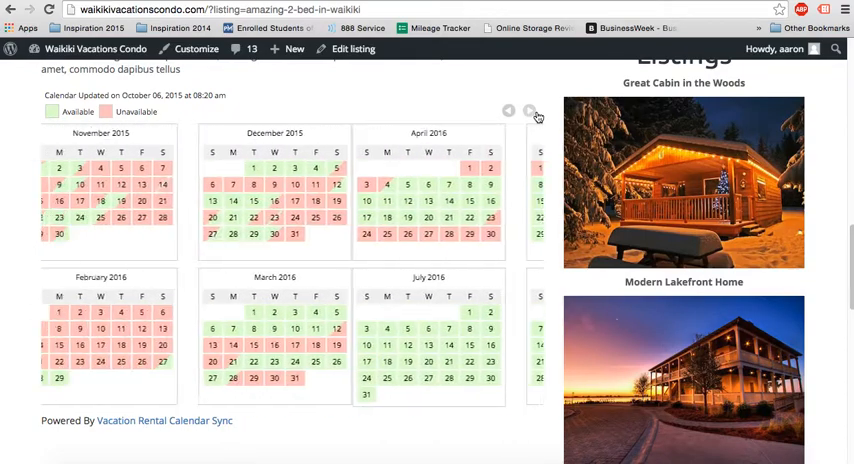
left_click(508, 110)
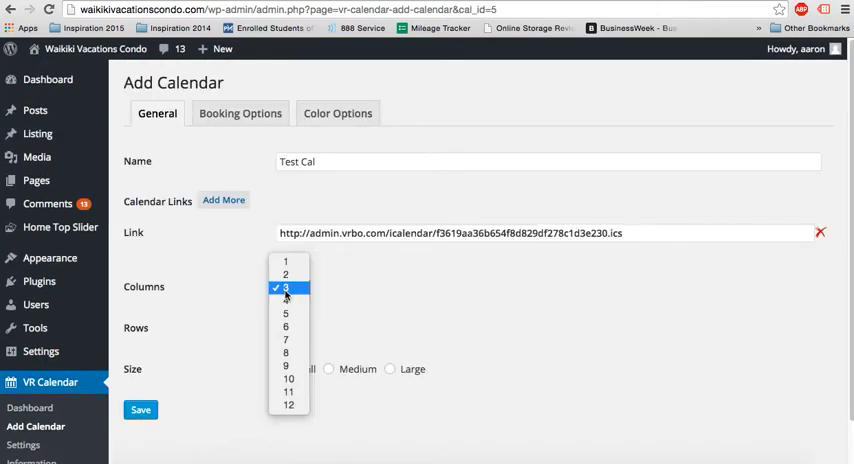
Set Test Cal to Columns 2 and Rows 1 and save the layout.
left_click(284, 274)
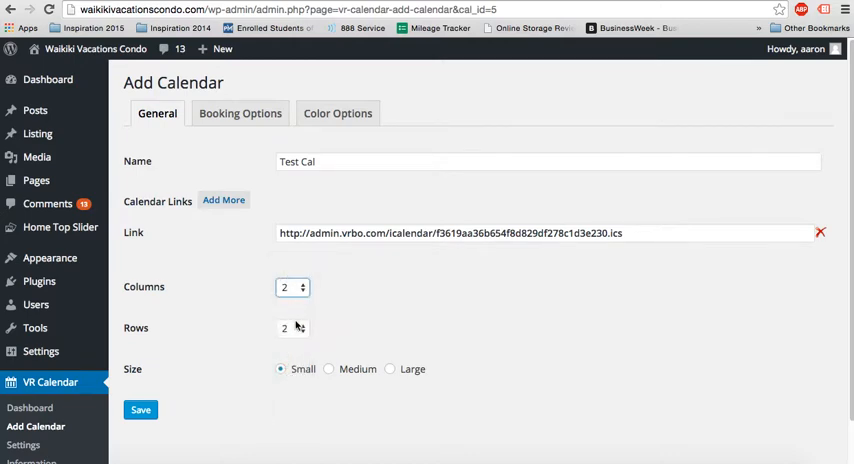
left_click(292, 328)
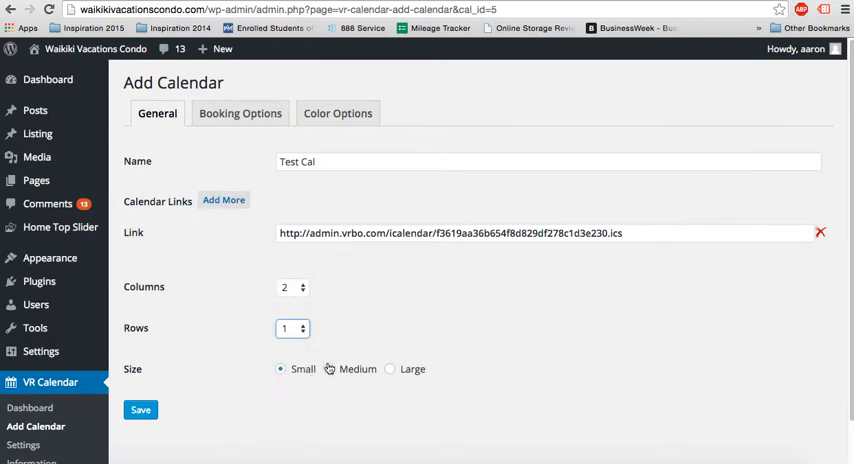
left_click(328, 368)
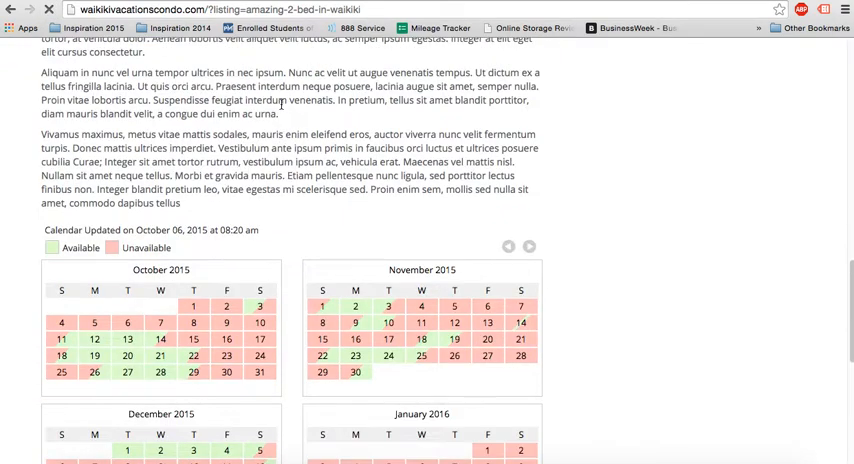
Scroll the reloaded listing to the calendar showing October and November 2015 side by side.
scroll("down", 3)
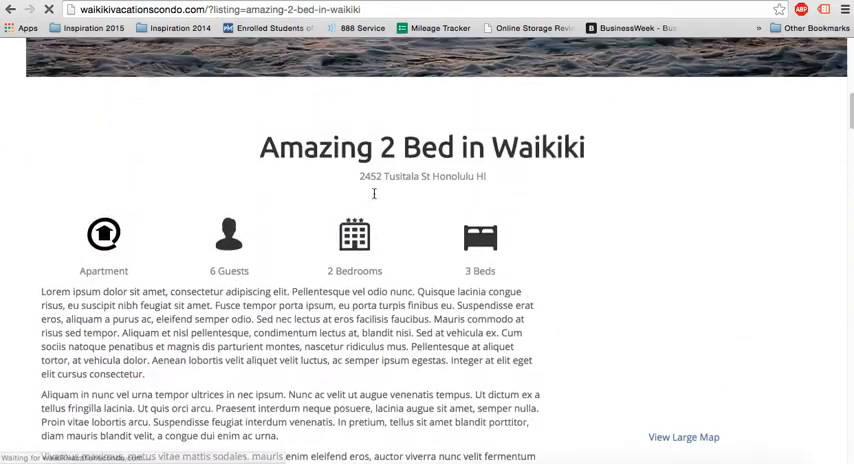
scroll("down", 3)
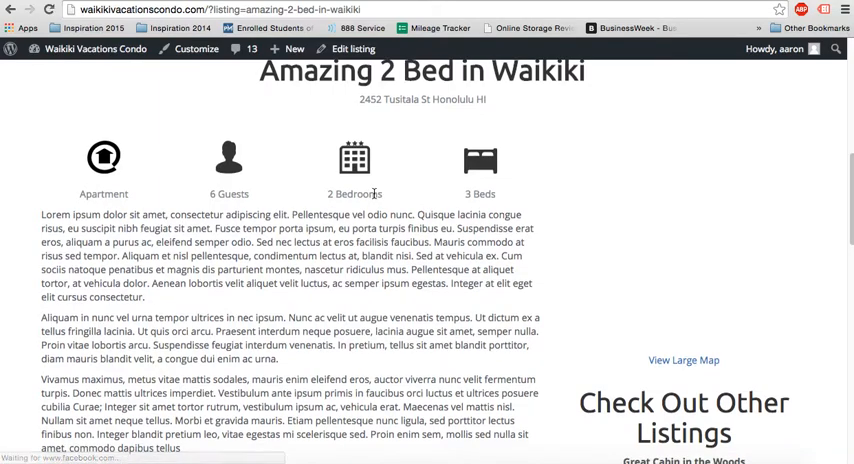
scroll("down", 3)
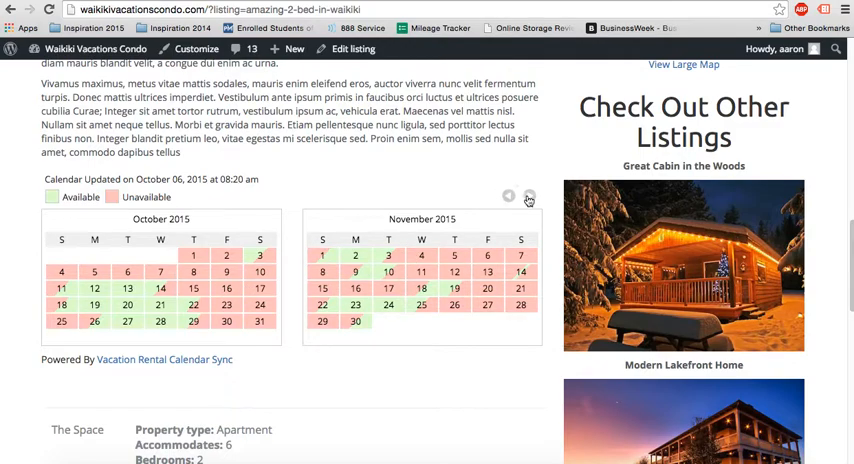
mouse_move(290, 28)
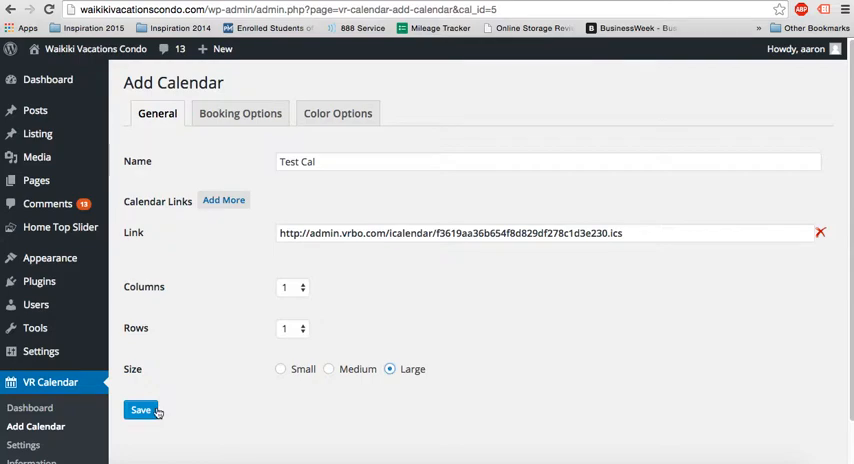
Save Test Cal with Columns 1, Rows 1 and Size Large.
left_click(140, 410)
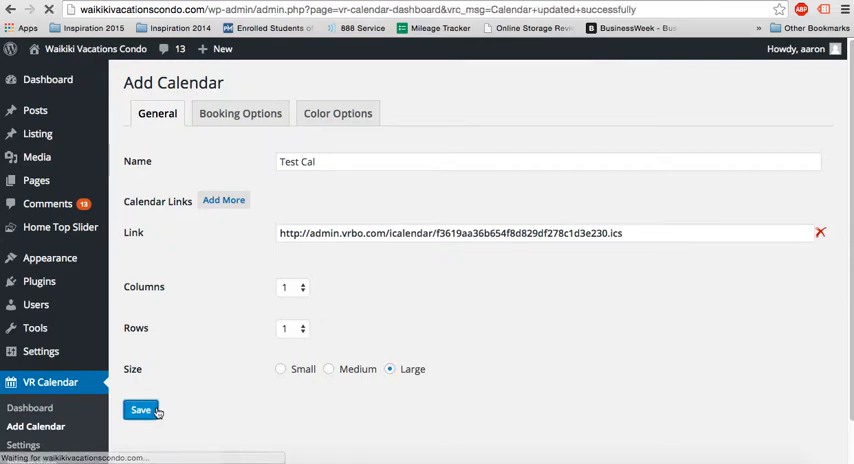
left_click(140, 410)
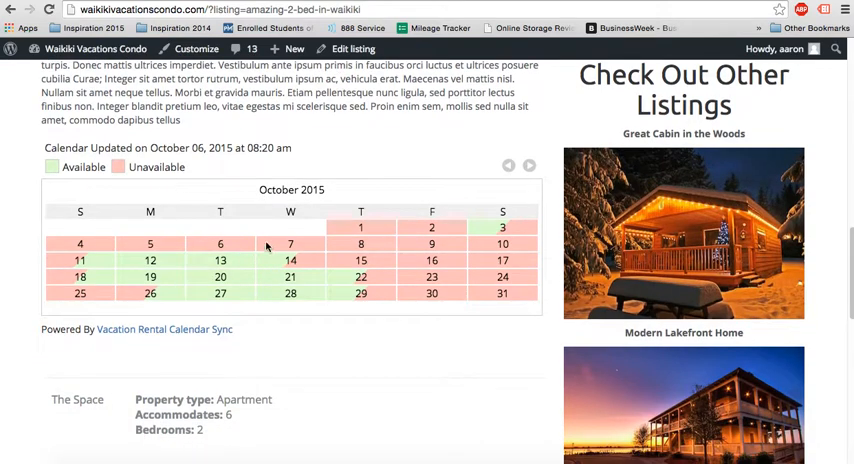
Page the listing's single large calendar ahead to later months and scroll back to it.
left_click(528, 164)
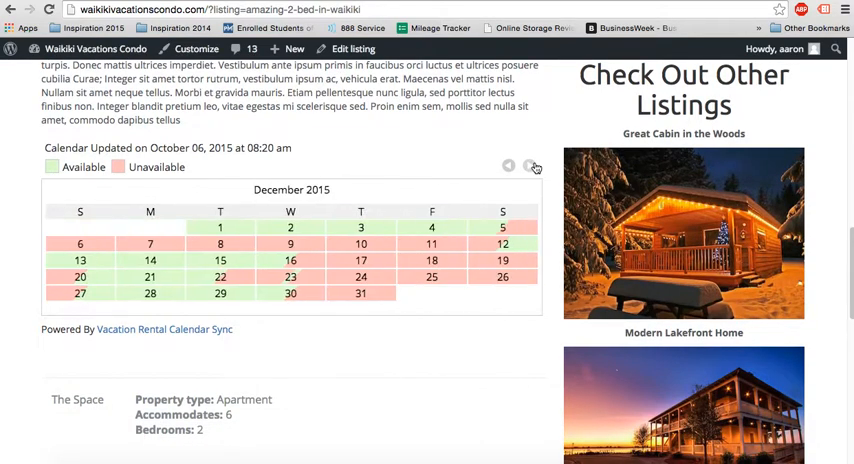
scroll("up", 3)
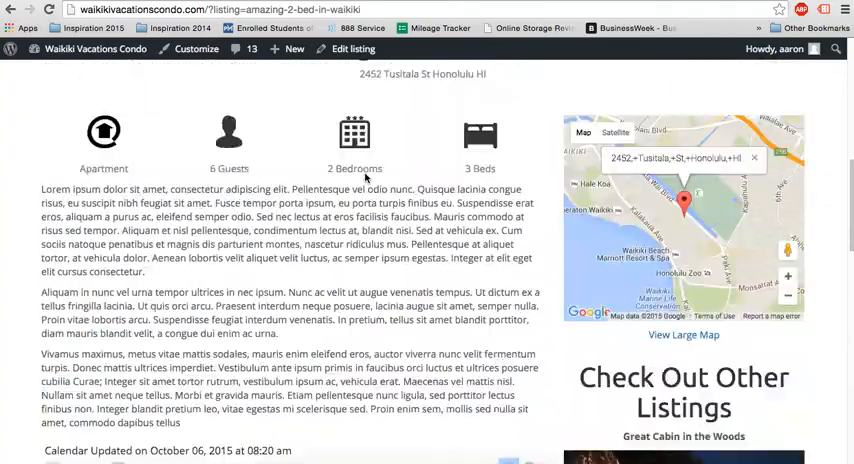
scroll("up", 3)
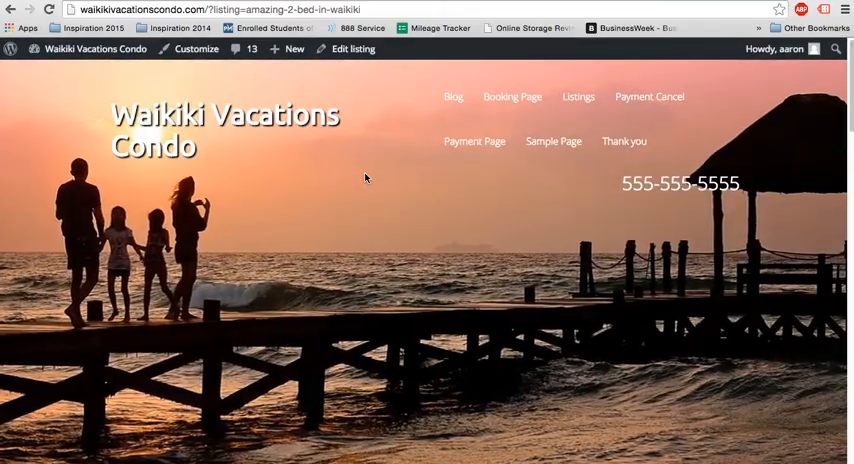
scroll("down", 3)
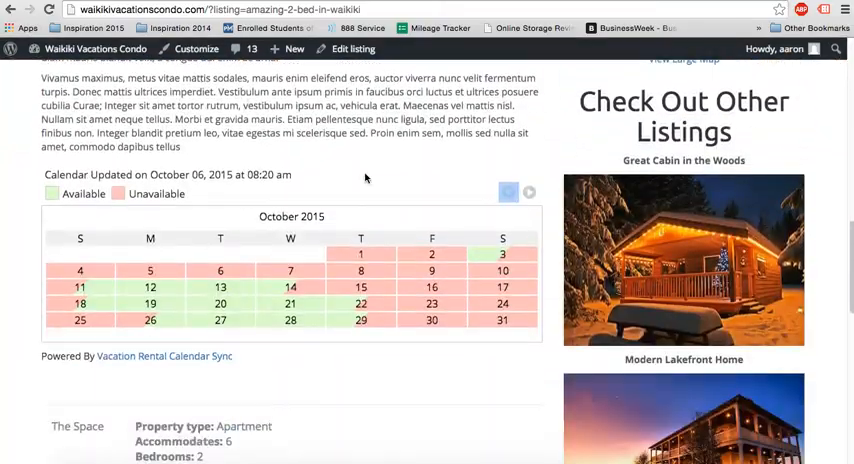
From the VR Calendar Dashboard, edit Test Cal and bring up its Color Options.
left_click(164, 356)
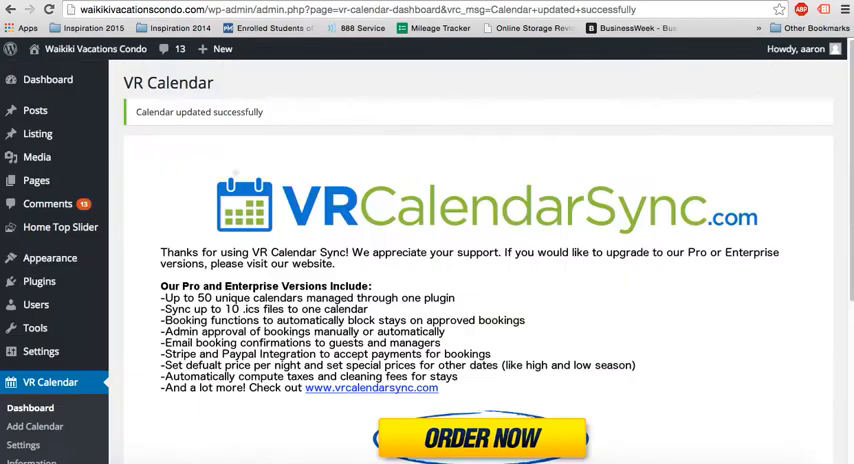
scroll("down", 3)
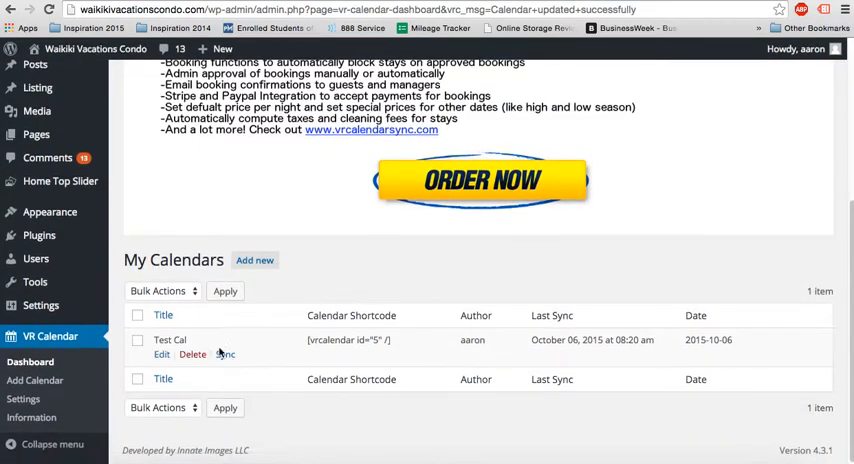
left_click(160, 354)
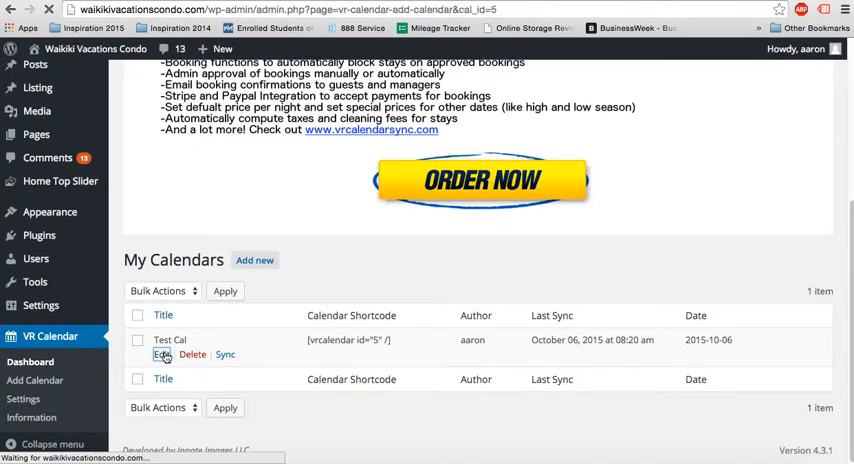
left_click(164, 354)
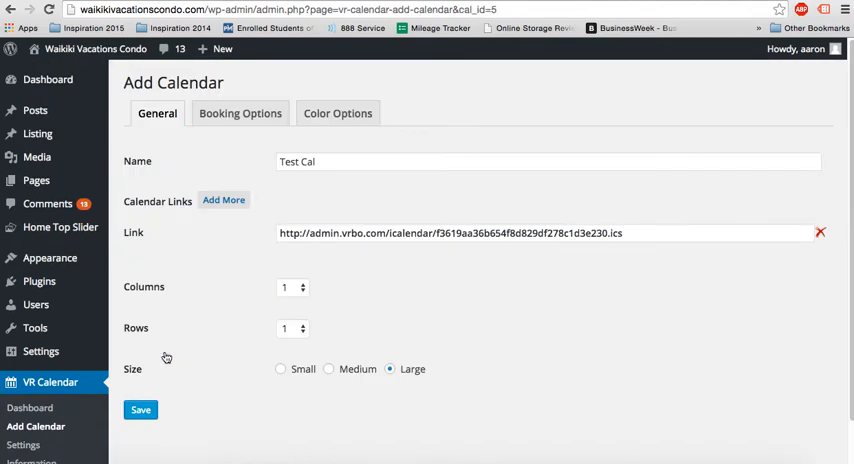
mouse_move(224, 200)
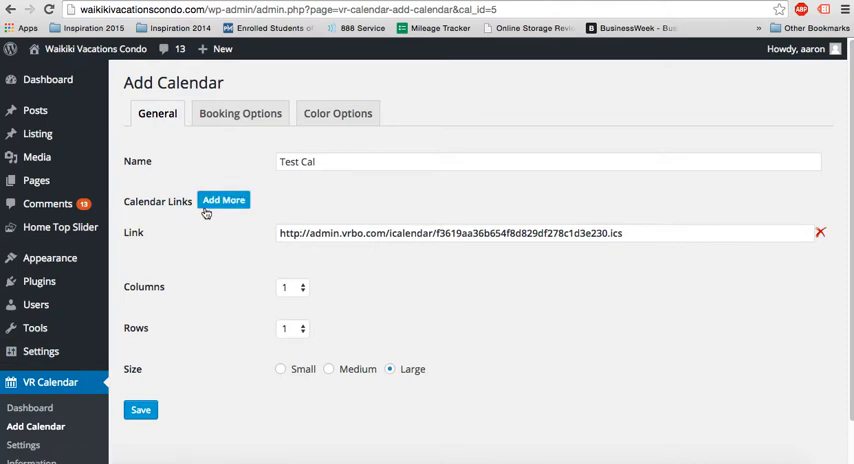
left_click(224, 200)
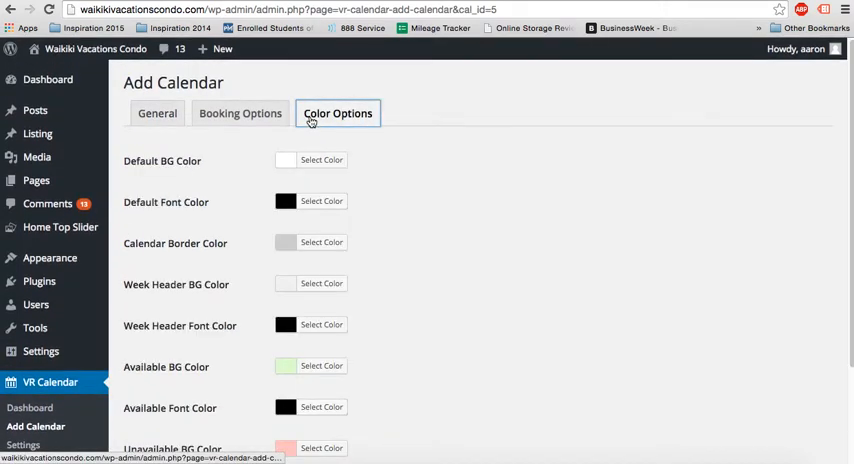
Set Available BG to bright green and Unavailable BG to orange, then save Test Cal.
scroll("down", 3)
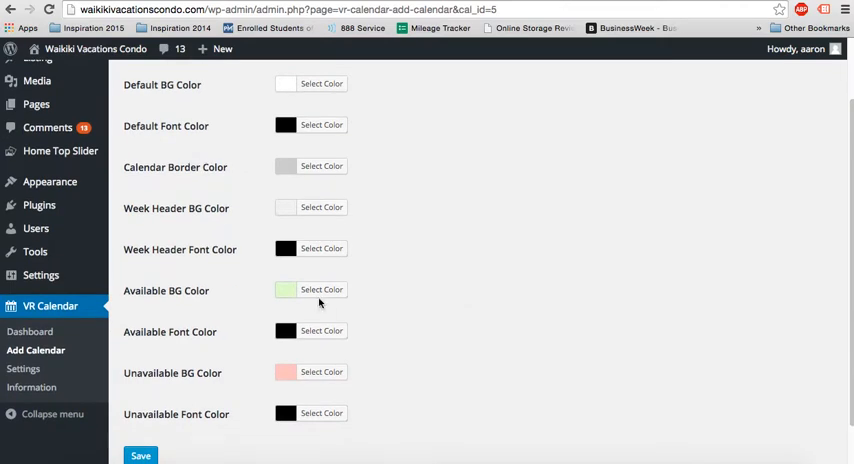
left_click(320, 288)
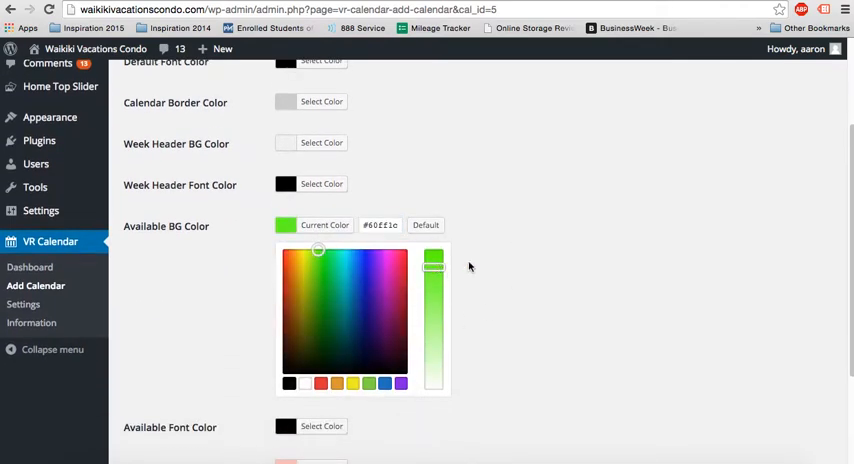
scroll("down", 3)
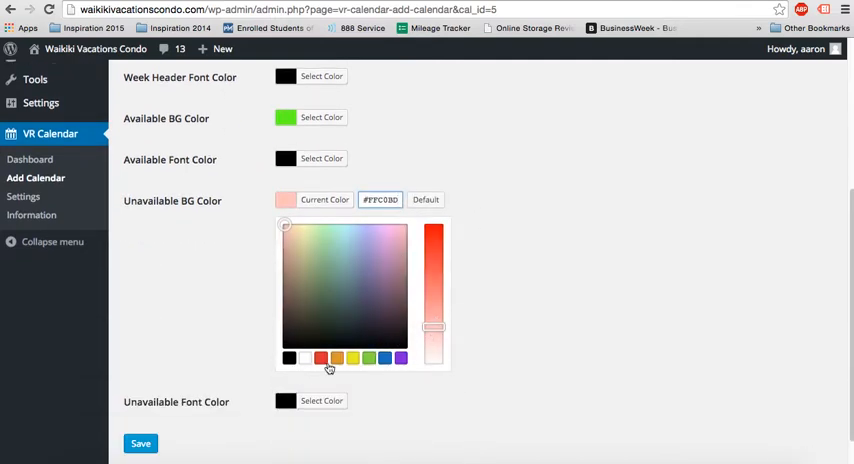
left_click(140, 444)
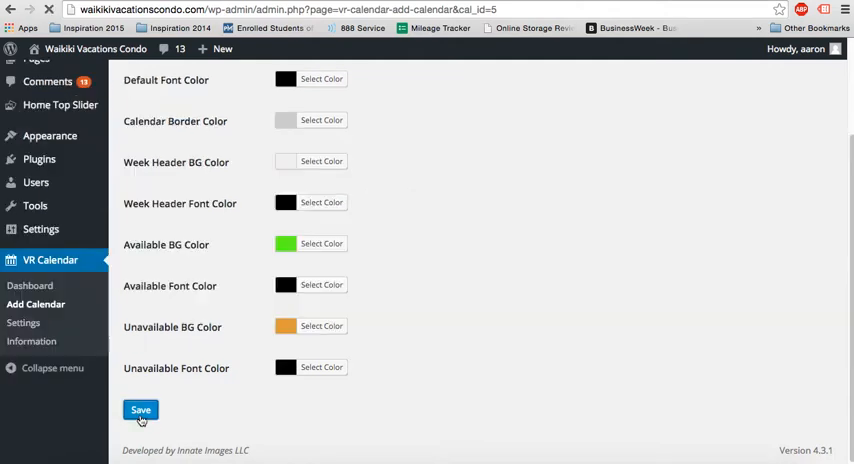
left_click(140, 410)
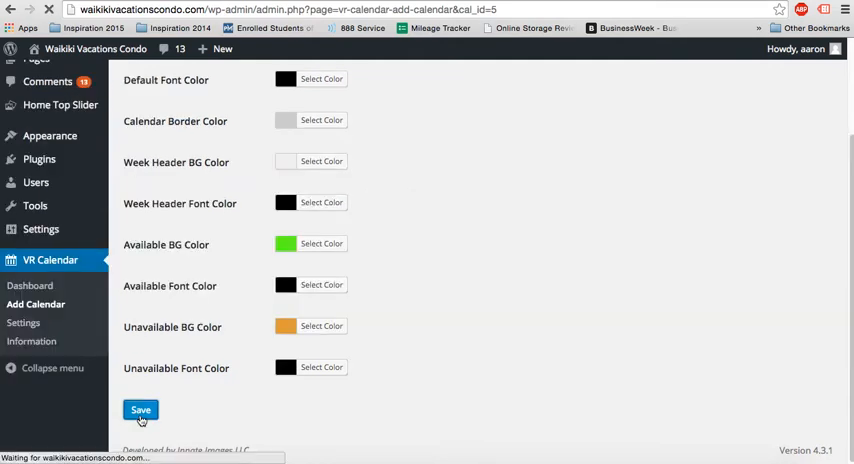
left_click(140, 408)
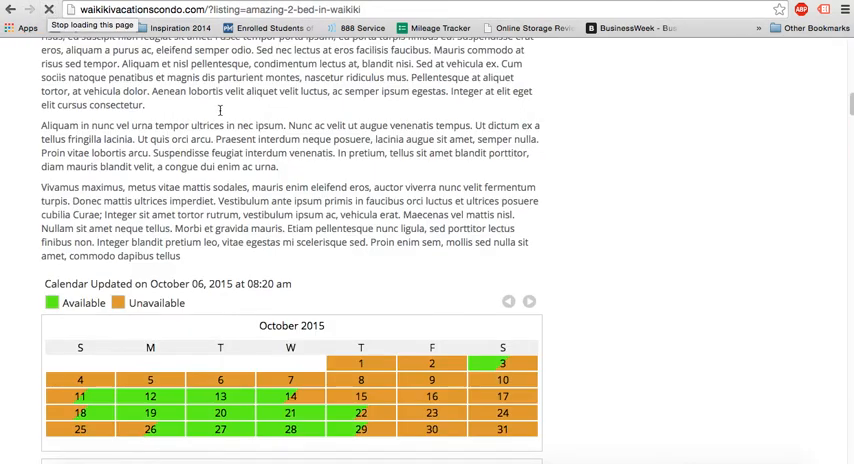
View the recolored listing calendar, then switch to the VRCalendarSync.com checkout tab.
scroll("down", 3)
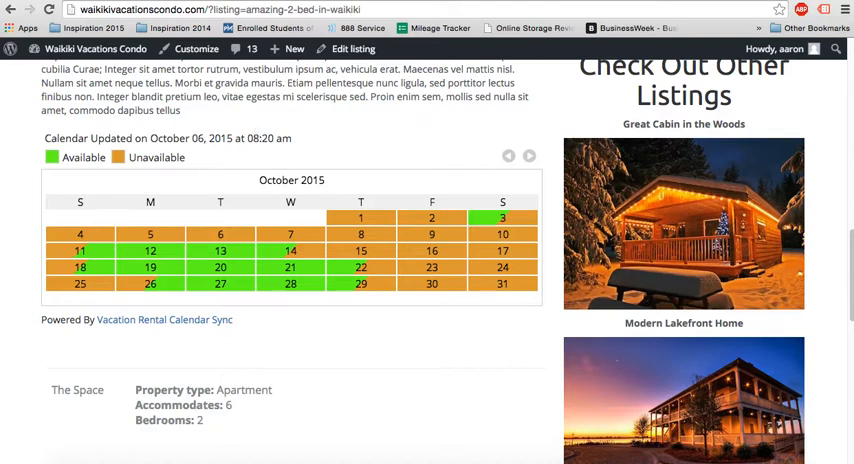
left_click(164, 320)
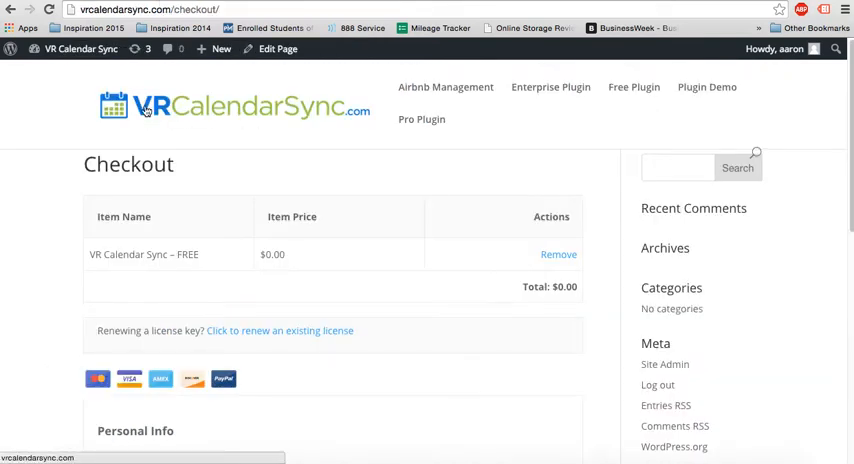
mouse_move(268, 148)
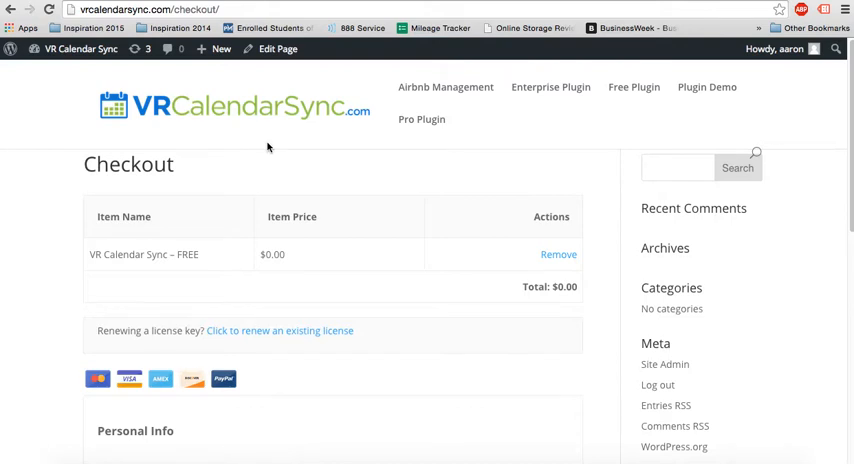